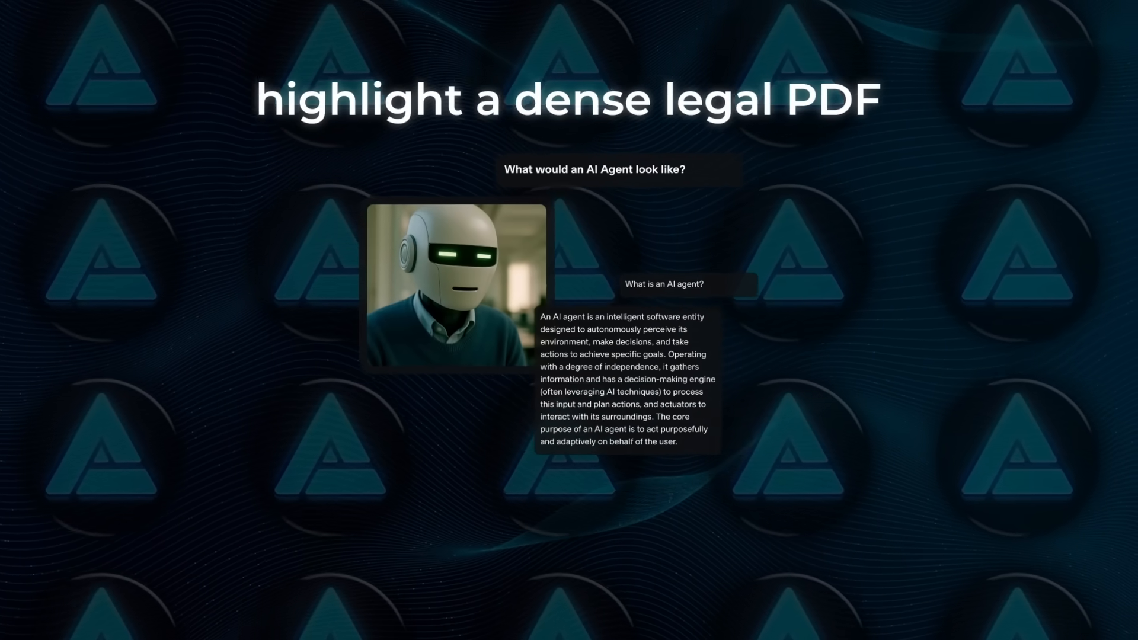
Scroll through the DeepSeek-R1-0528 model card and the Bloomberg upgrade article, then reach DeepSeek Chat's start page.
{"action": "scroll", "scroll_direction": "down", "scroll_amount": 3}
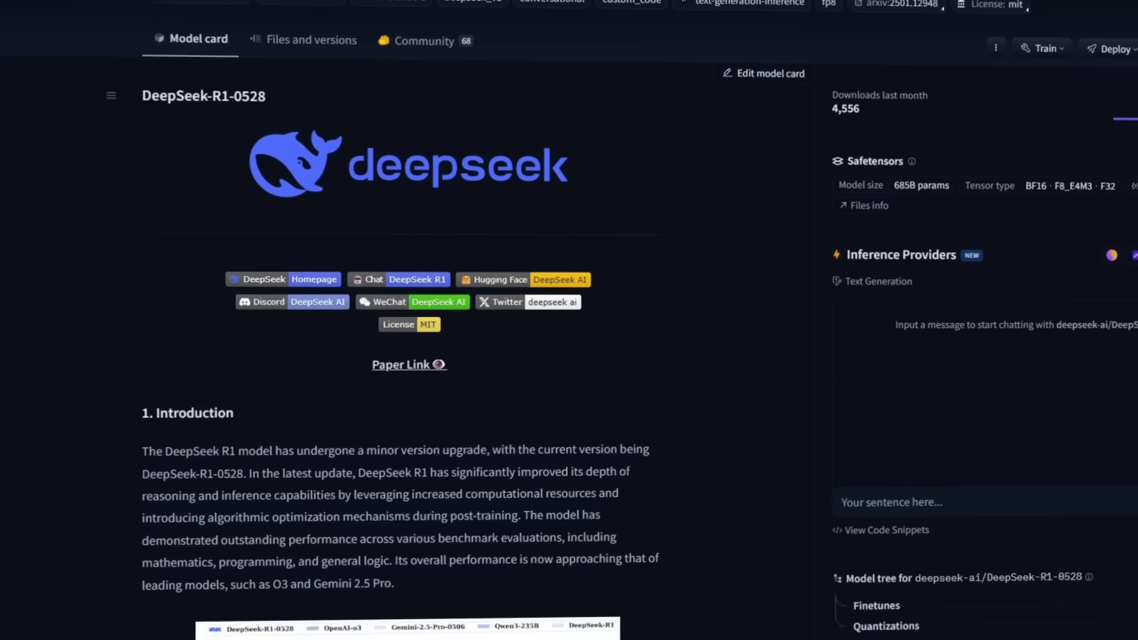
{"action": "scroll", "scroll_direction": "down", "scroll_amount": 3}
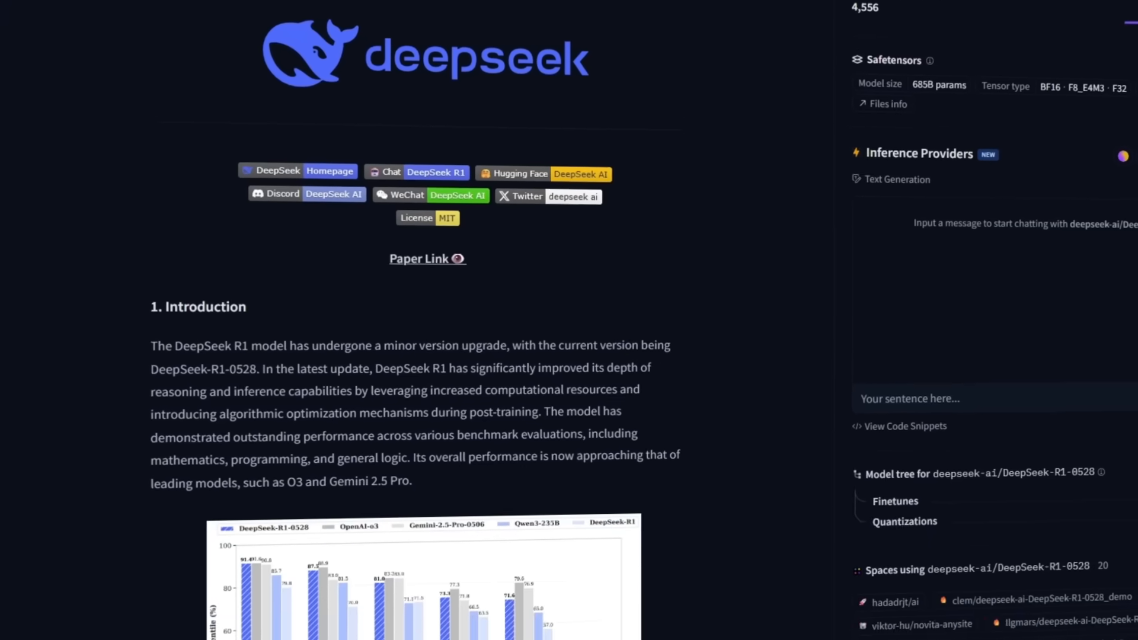
{"action": "scroll", "scroll_direction": "down", "scroll_amount": 3}
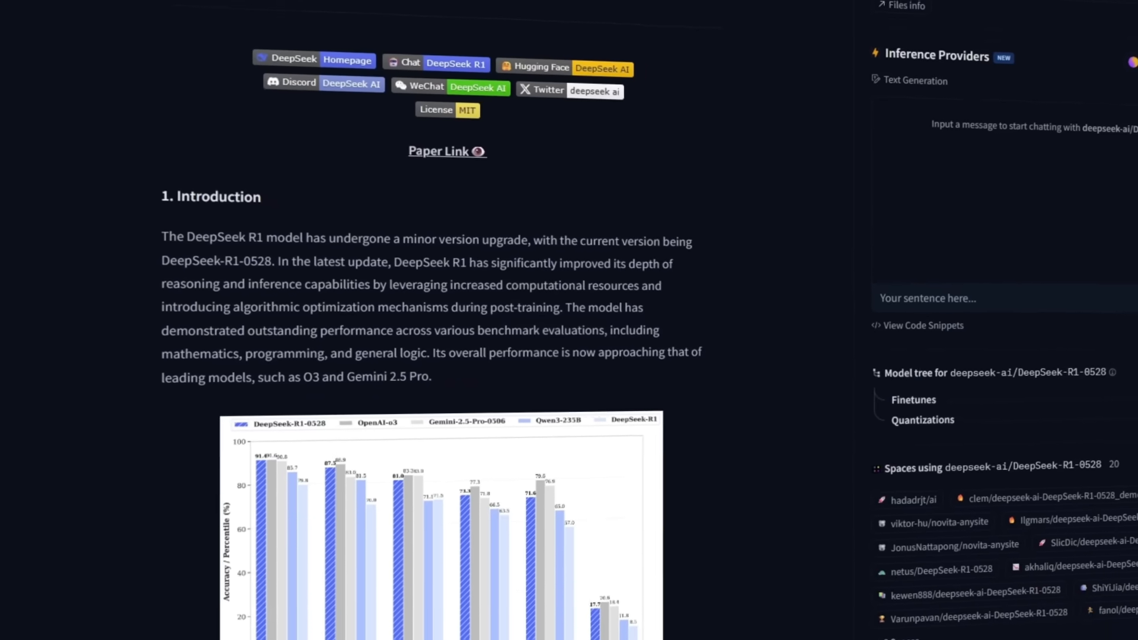
{"action": "scroll", "scroll_direction": "down", "scroll_amount": 3}
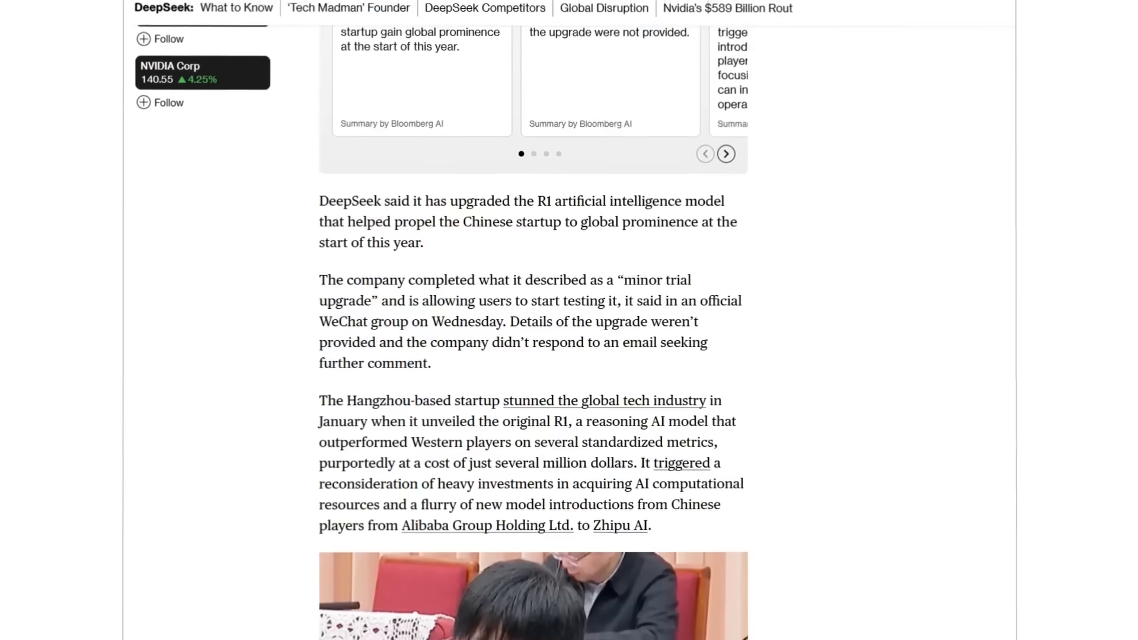
{"action": "scroll", "scroll_direction": "down", "scroll_amount": 3}
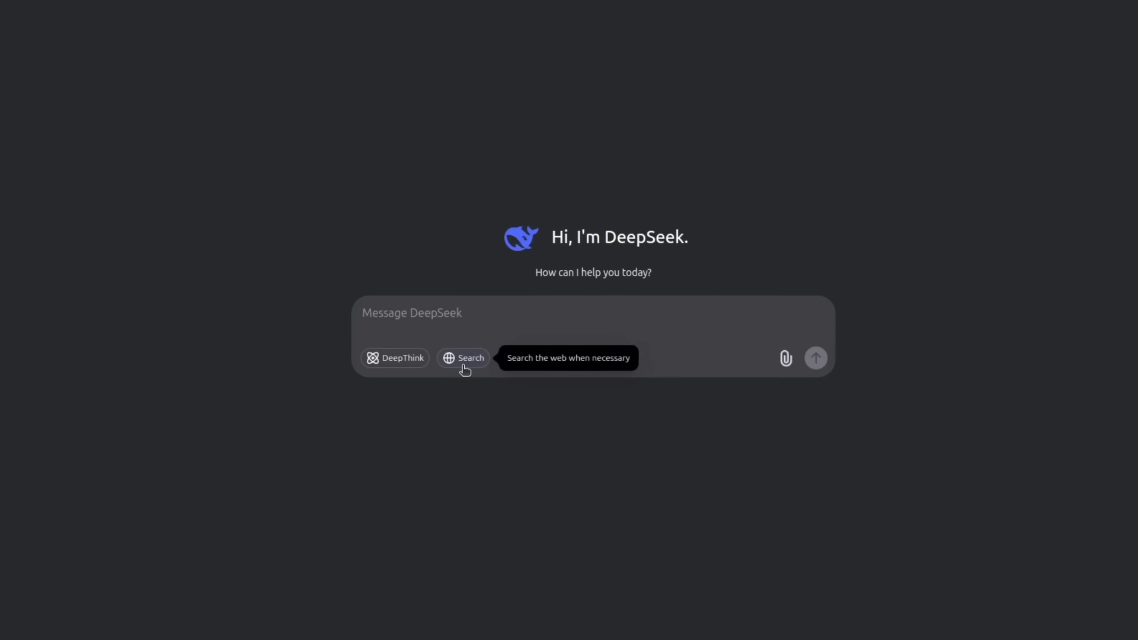
{"action": "left_click", "coordinate": [464, 357]}
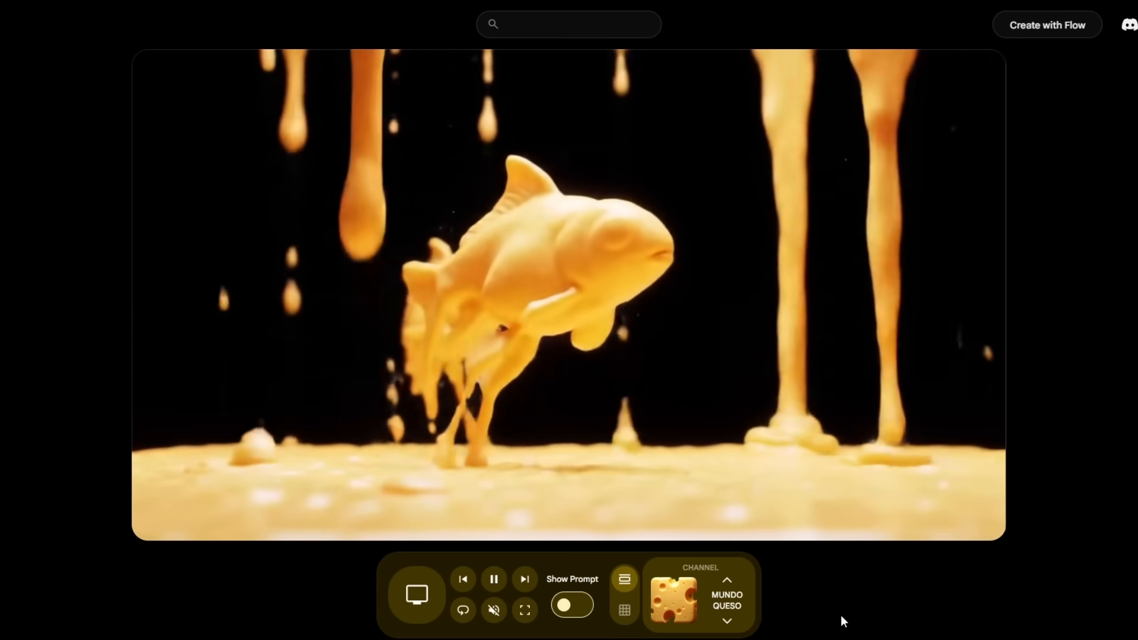
Switch Google Flow TV from the Mundo Queso channel to one showing travelers overlooking Earth.
{"action": "left_click", "coordinate": [1045, 25]}
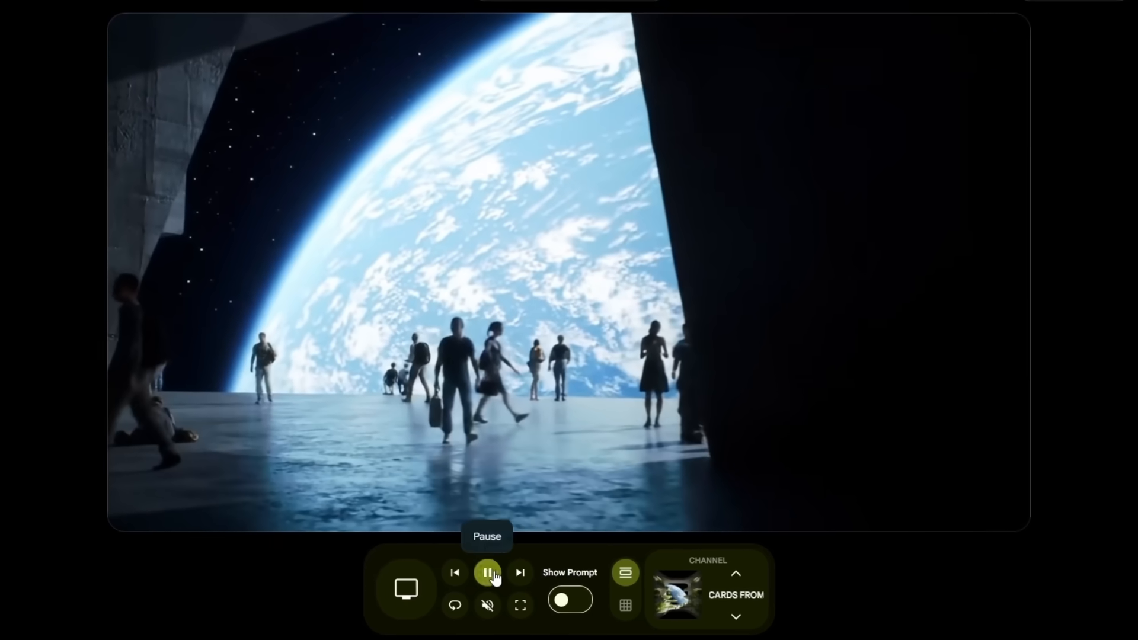
{"action": "left_click", "coordinate": [487, 571]}
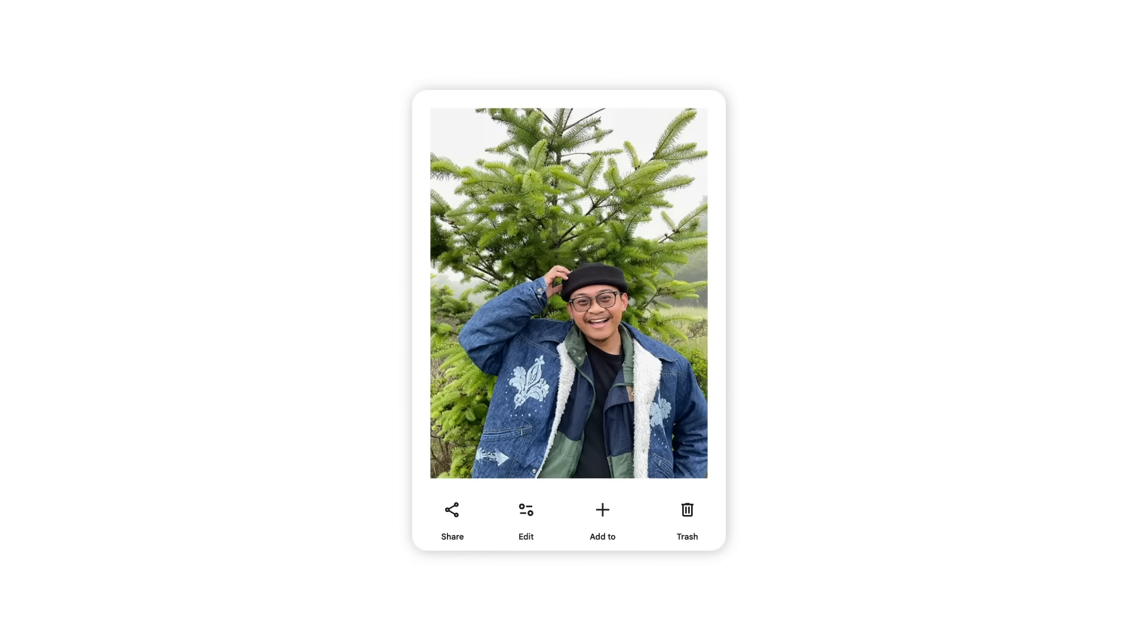
Edit the portrait photo and use Auto Frame to widen the beach selfie into a landscape shot.
{"action": "left_click", "coordinate": [525, 510]}
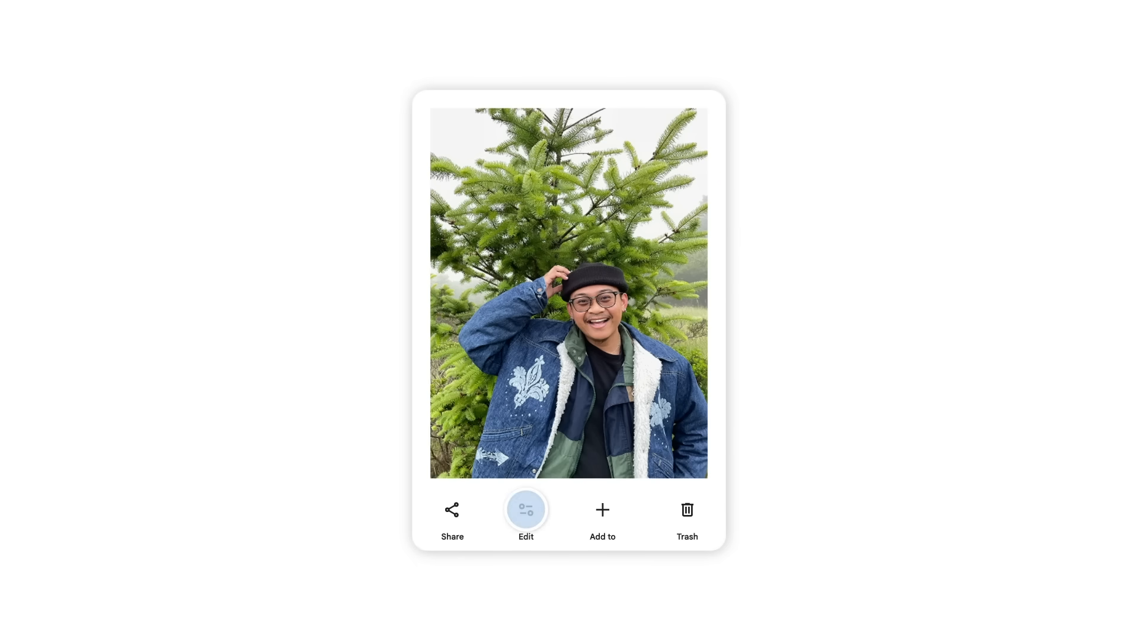
{"action": "left_click", "coordinate": [525, 508]}
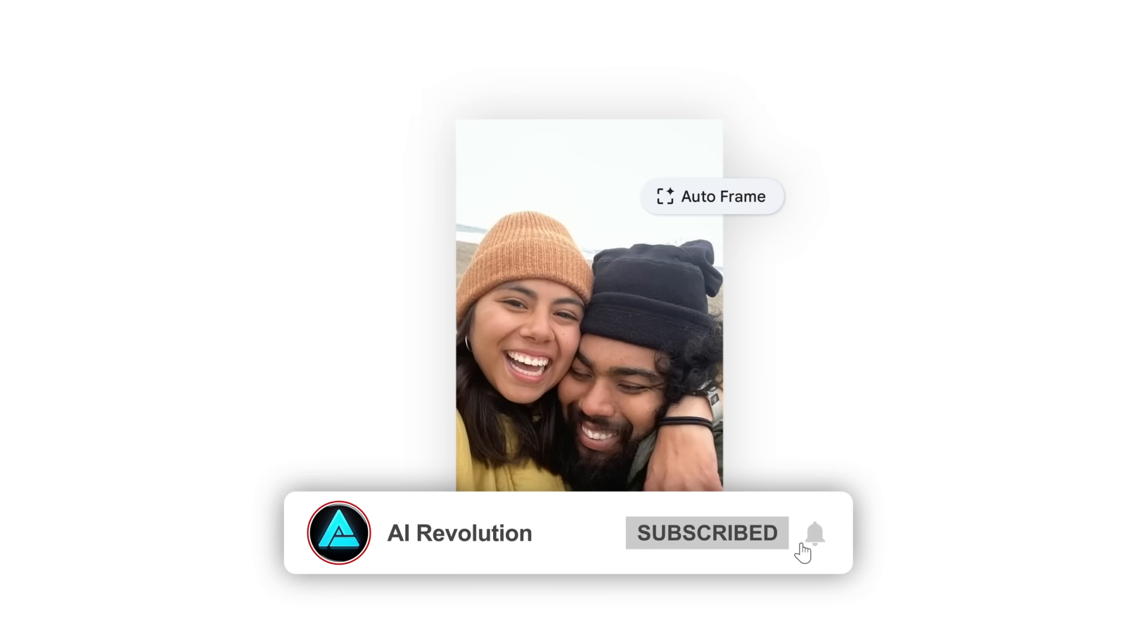
{"action": "left_click", "coordinate": [713, 195]}
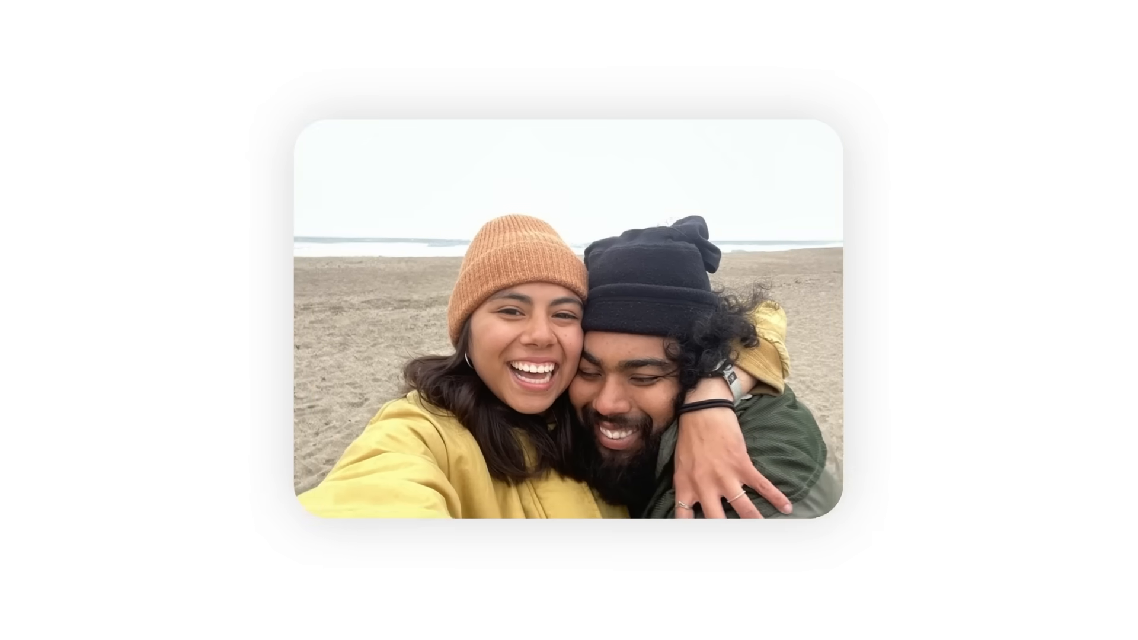
{"action": "scroll", "scroll_direction": "down", "scroll_amount": 3}
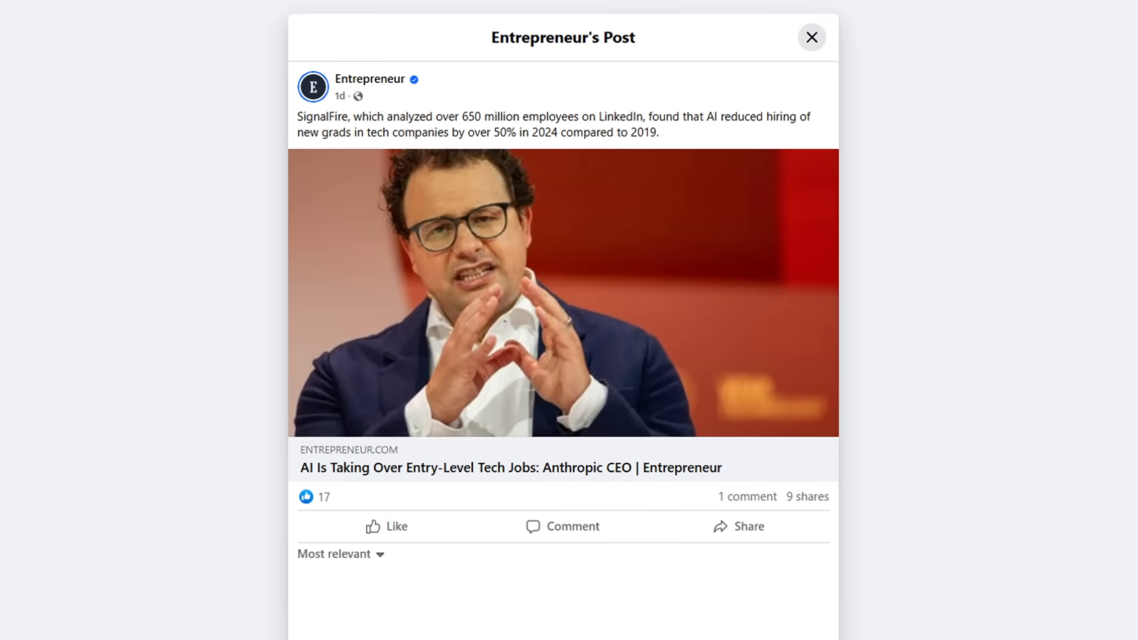
Scroll through Entrepreneur's Facebook post on AI cutting new-grad tech hiring.
{"action": "scroll", "scroll_direction": "down", "scroll_amount": 3}
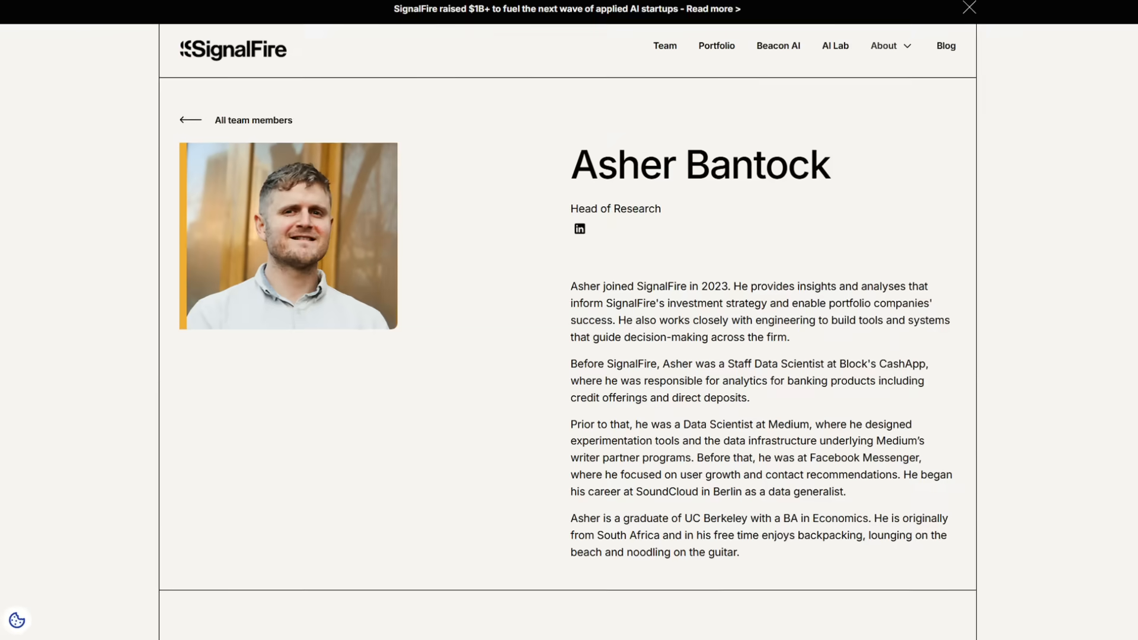
Scroll the team profile page before the TechCrunch Horizon3.ai $100M article appears.
{"action": "scroll", "scroll_direction": "up", "scroll_amount": 3}
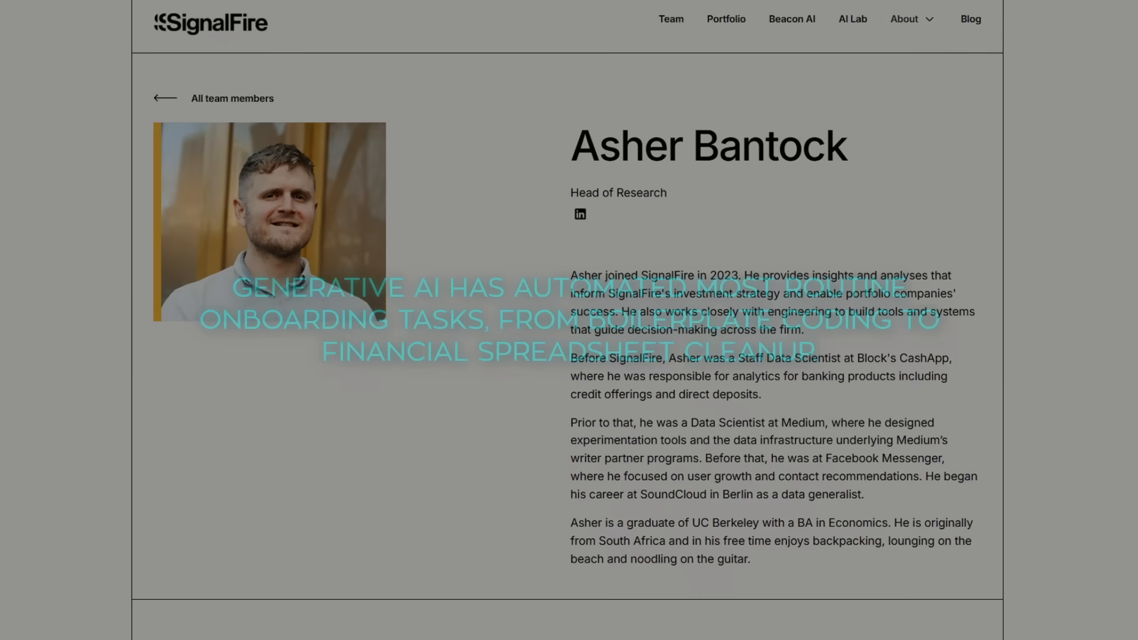
{"action": "scroll", "scroll_direction": "down", "scroll_amount": 3}
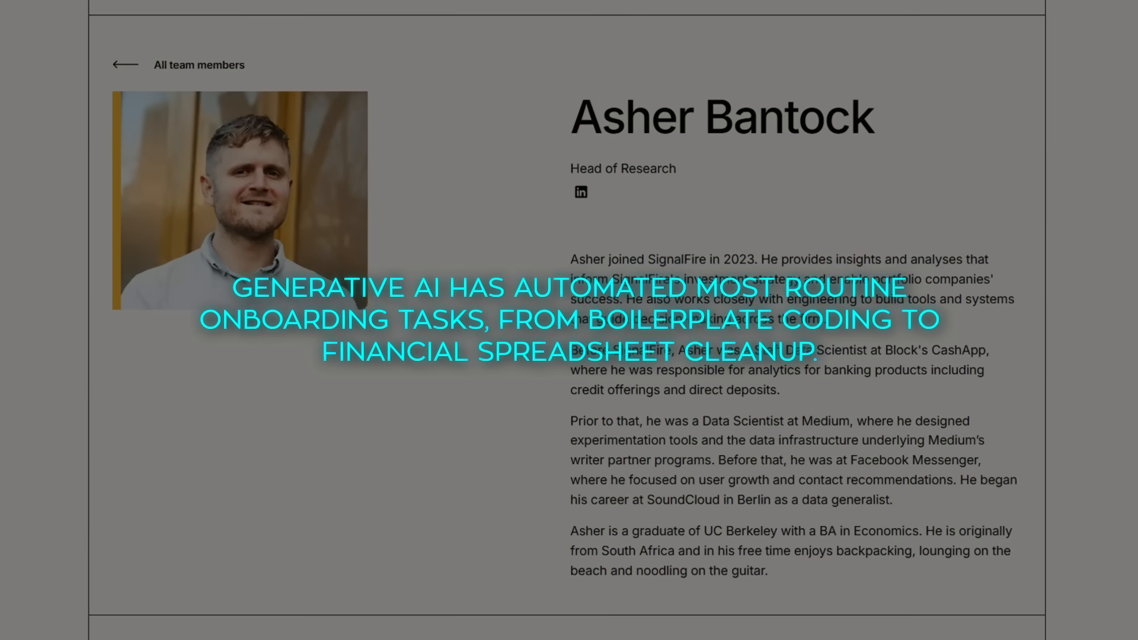
{"action": "scroll", "scroll_direction": "up", "scroll_amount": 3}
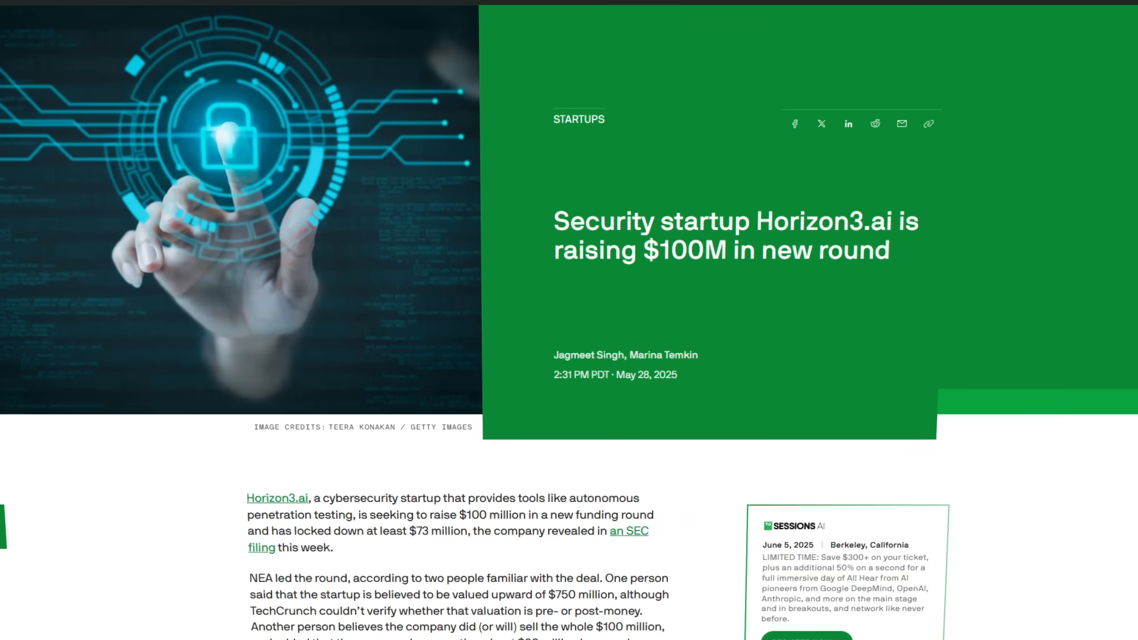
Scroll the Horizon3.ai article down to the NEA-led round and $750M valuation paragraphs.
{"action": "scroll", "scroll_direction": "down", "scroll_amount": 3}
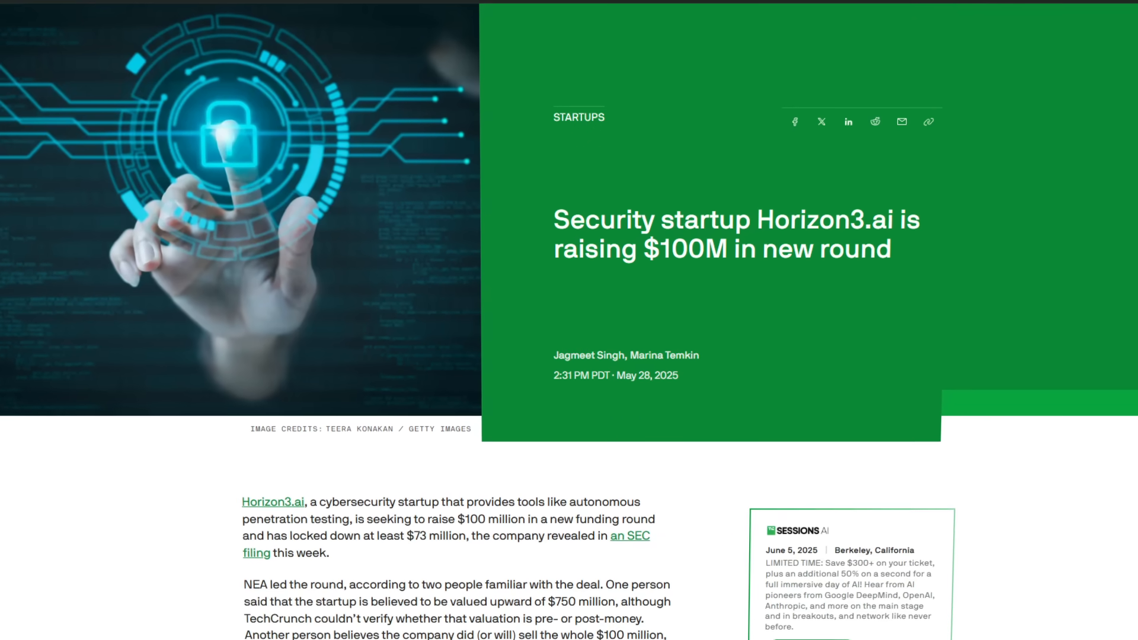
{"action": "scroll", "scroll_direction": "down", "scroll_amount": 3}
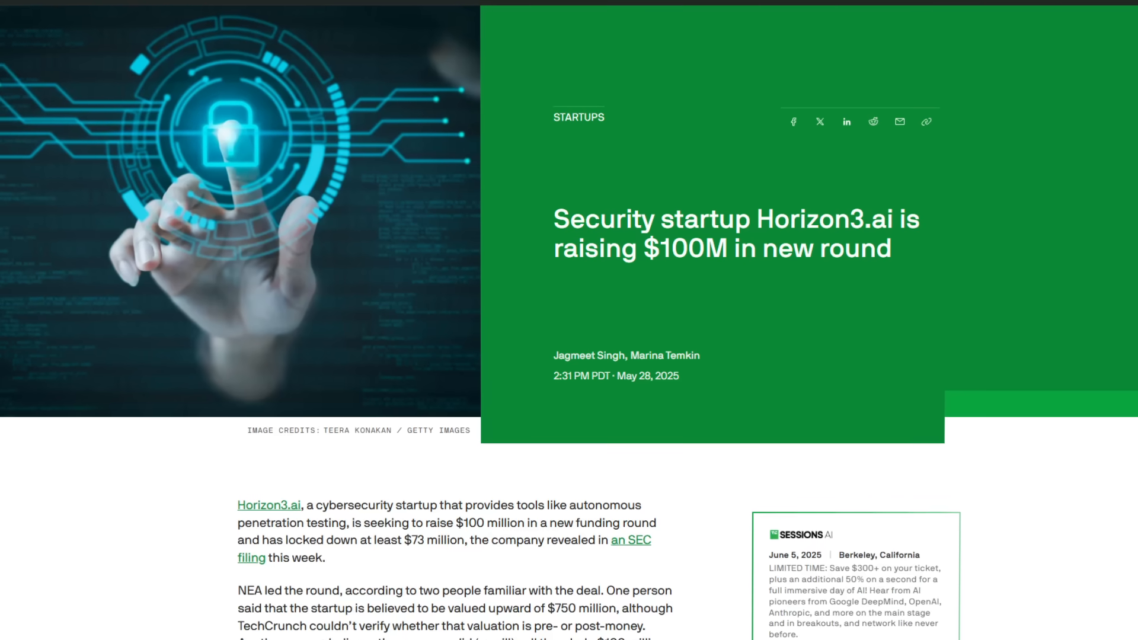
{"action": "scroll", "scroll_direction": "down", "scroll_amount": 3}
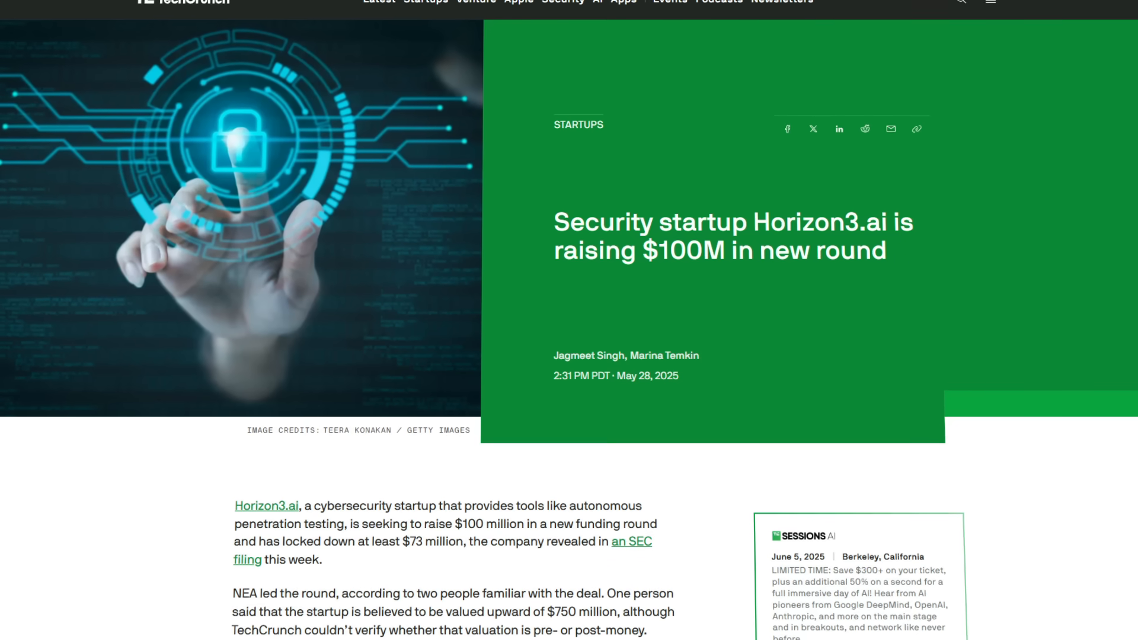
{"action": "scroll", "scroll_direction": "down", "scroll_amount": 3}
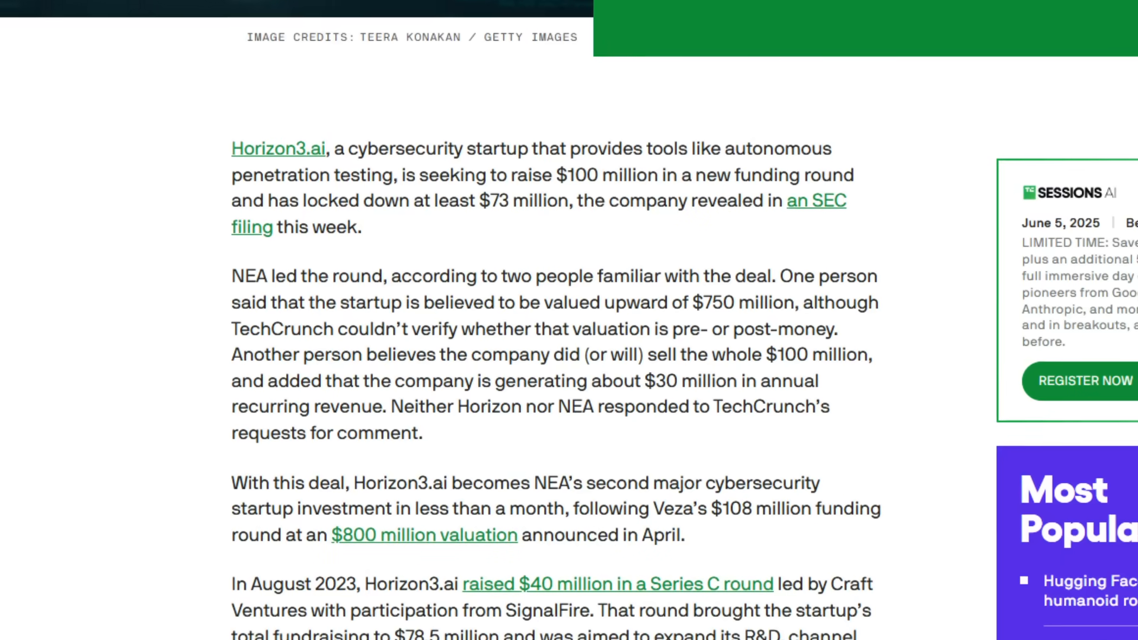
Follow the 'raised $40 million in a Series C round' link to the 2023 Horizon3 story.
{"action": "scroll", "scroll_direction": "up", "scroll_amount": 3}
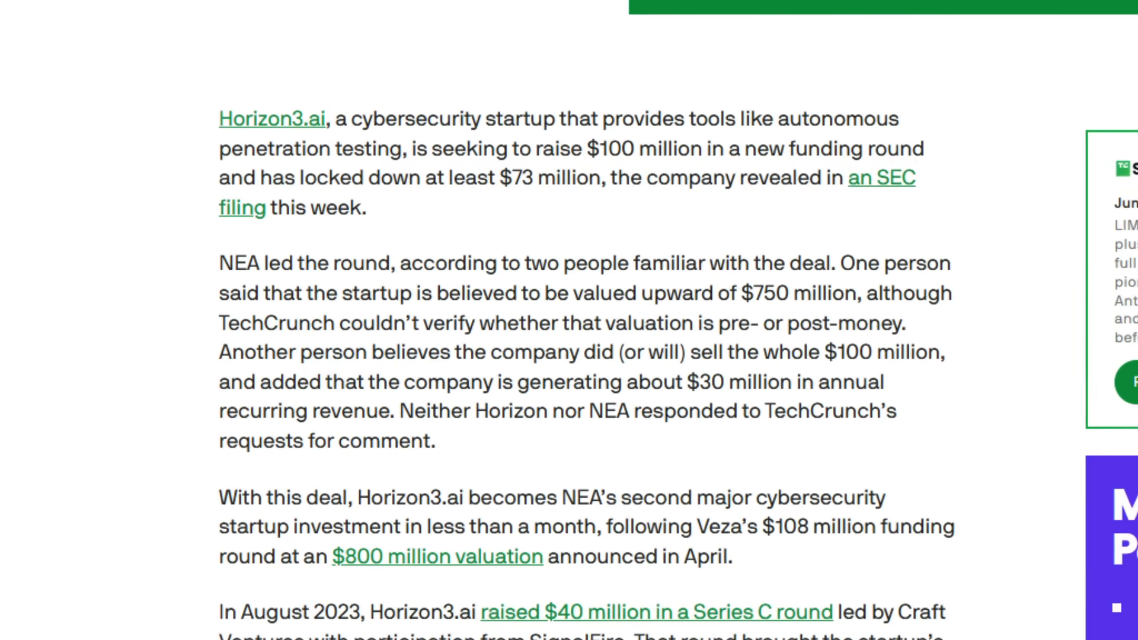
{"action": "left_click", "coordinate": [272, 118]}
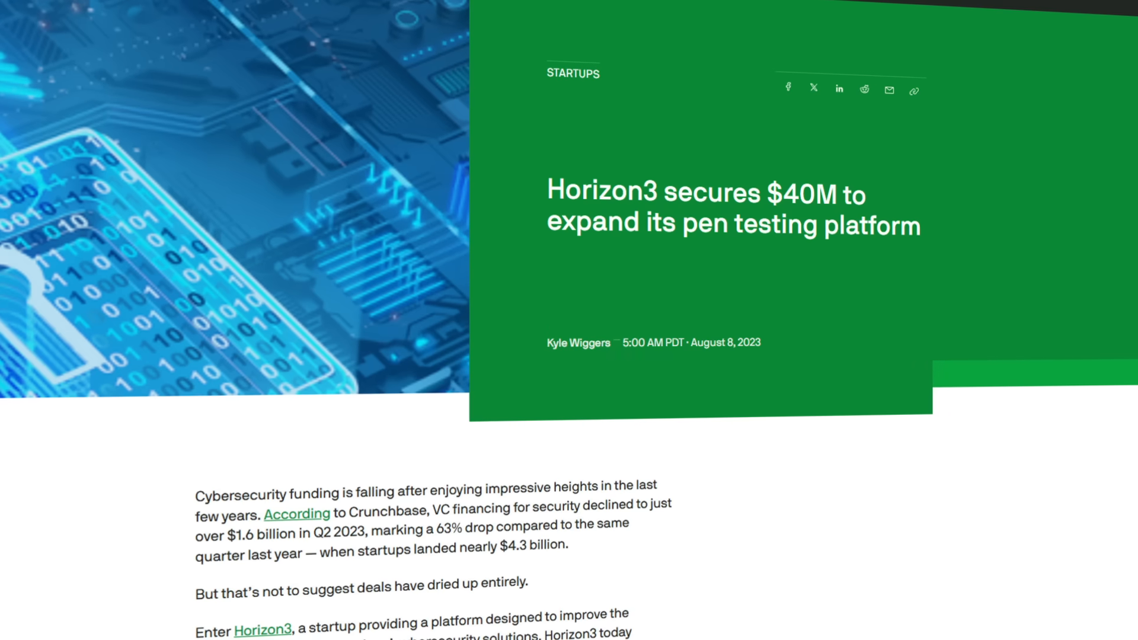
{"action": "scroll", "scroll_direction": "up", "scroll_amount": 3}
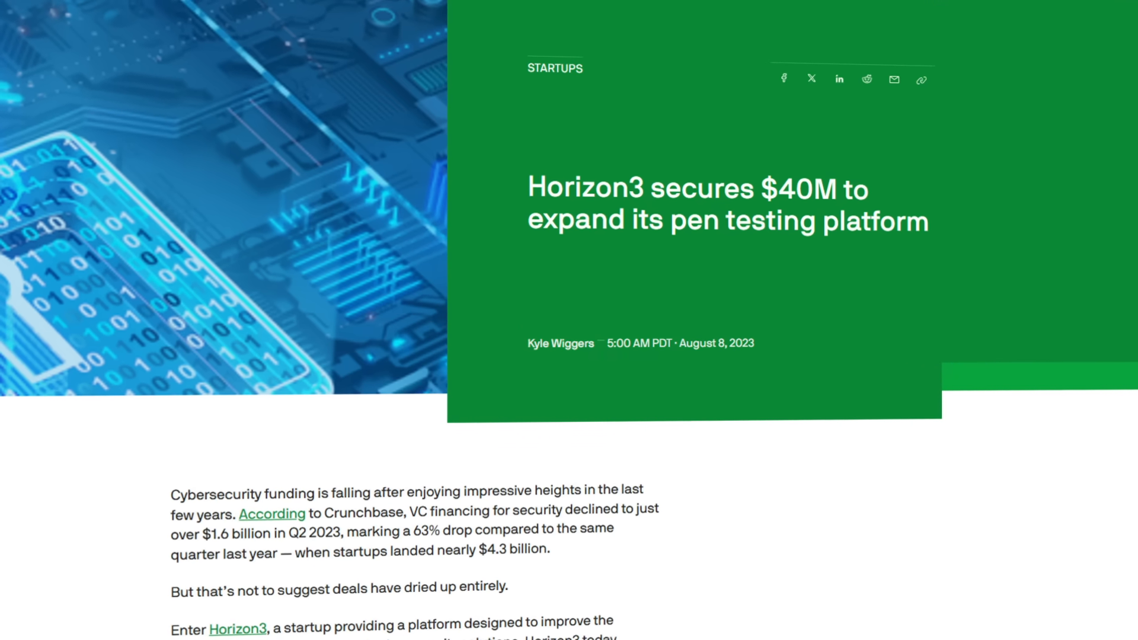
{"action": "scroll", "scroll_direction": "down", "scroll_amount": 3}
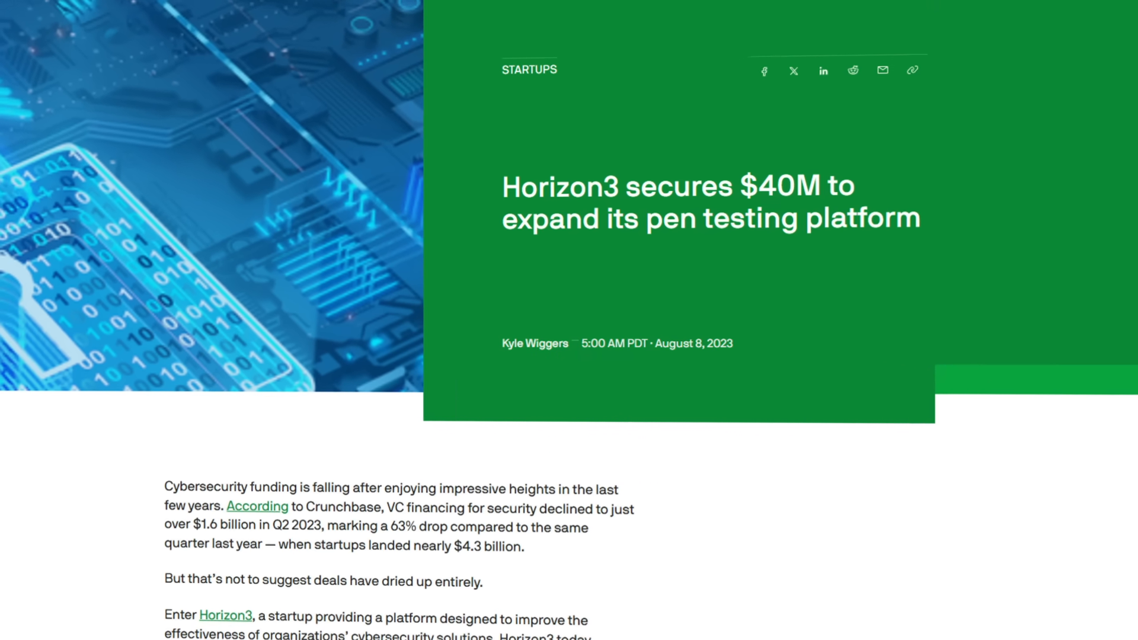
{"action": "scroll", "scroll_direction": "down", "scroll_amount": 3}
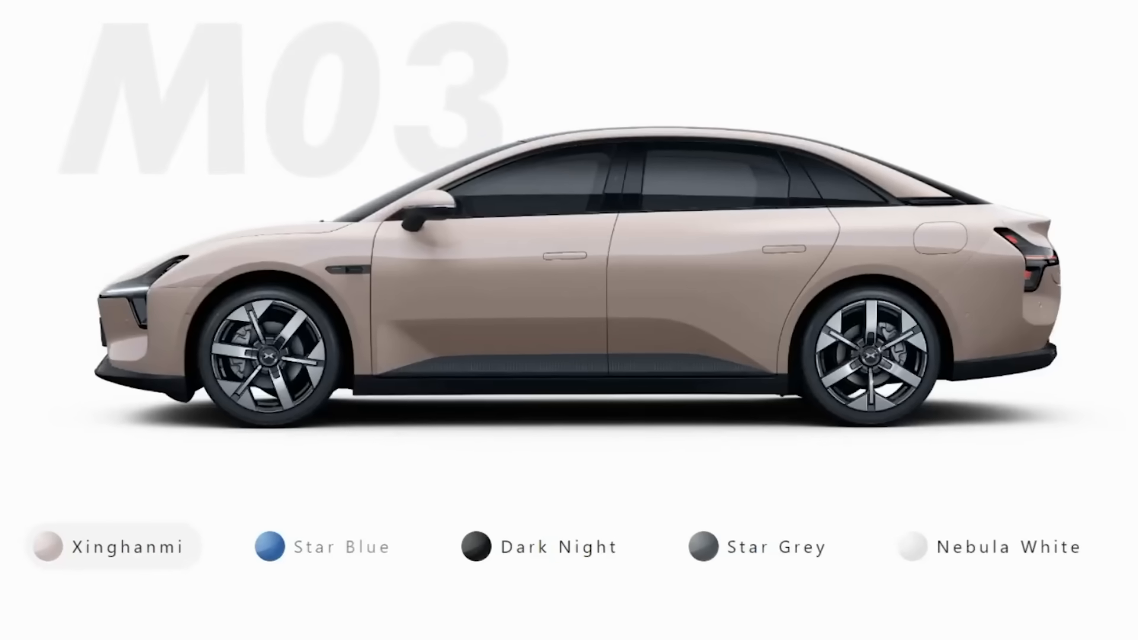
View the M03 sedan in Star Blue, Dark Night and then Star Grey.
{"action": "left_click", "coordinate": [272, 547]}
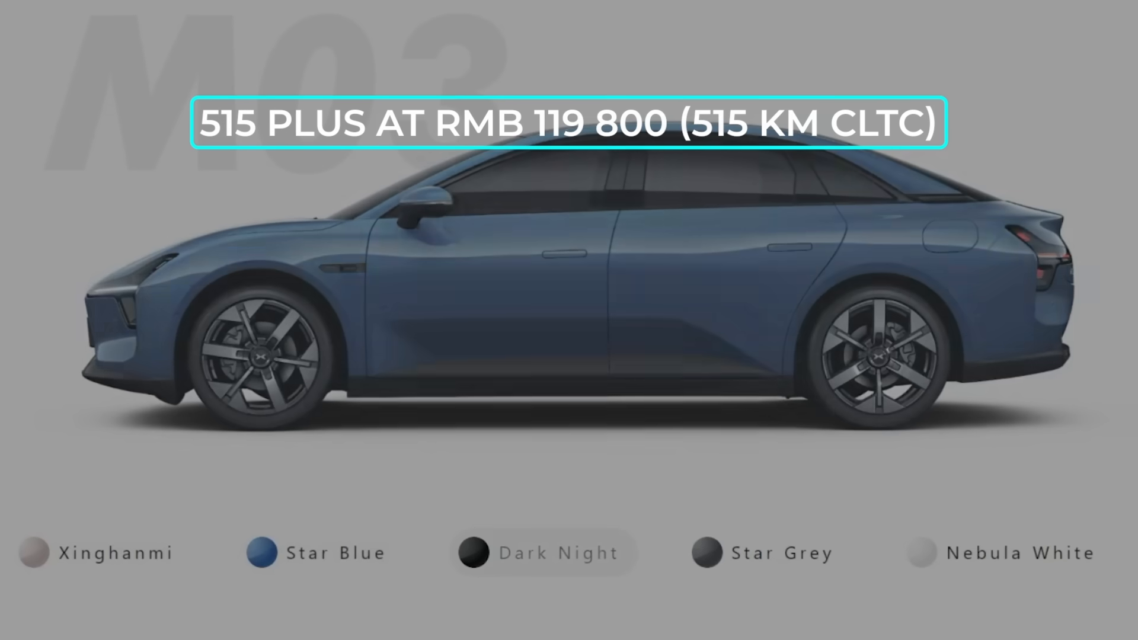
{"action": "left_click", "coordinate": [473, 553]}
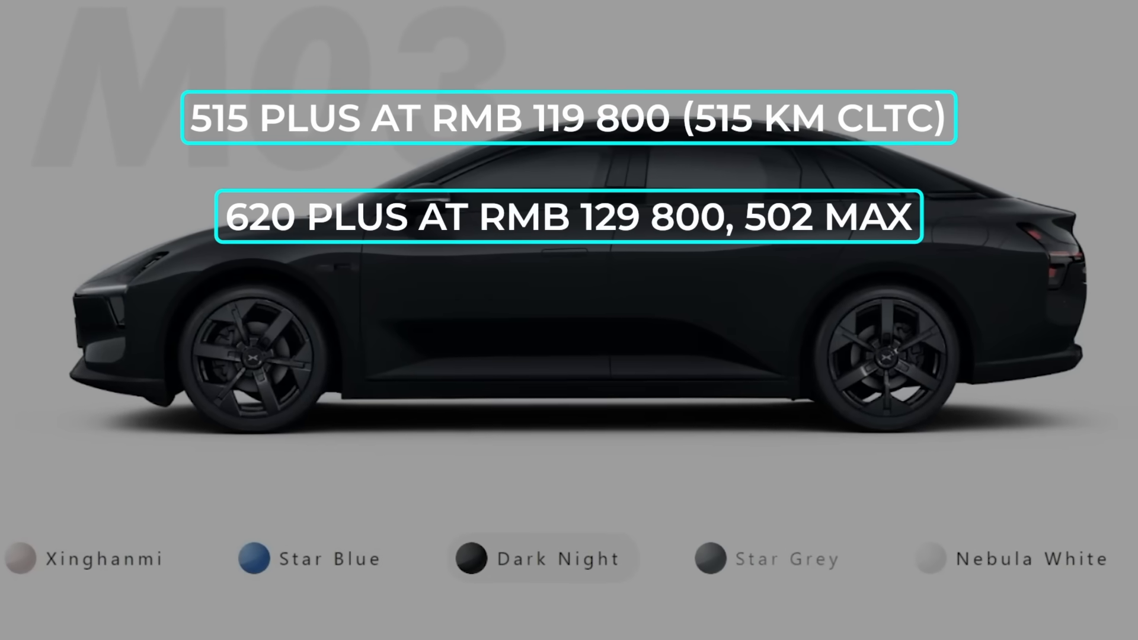
{"action": "left_click", "coordinate": [722, 558]}
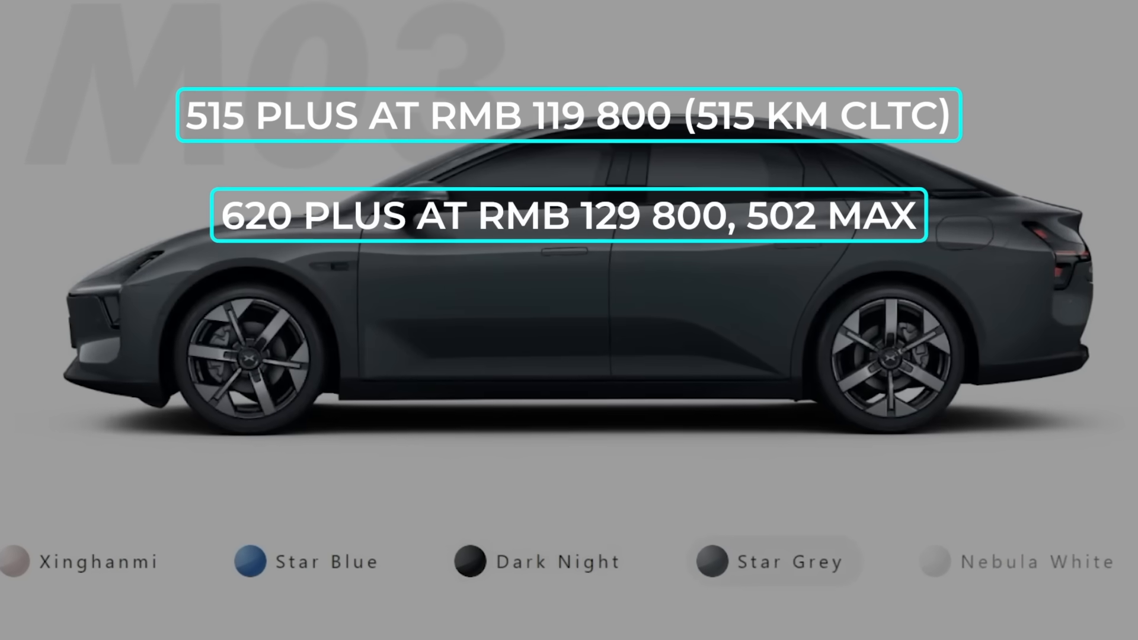